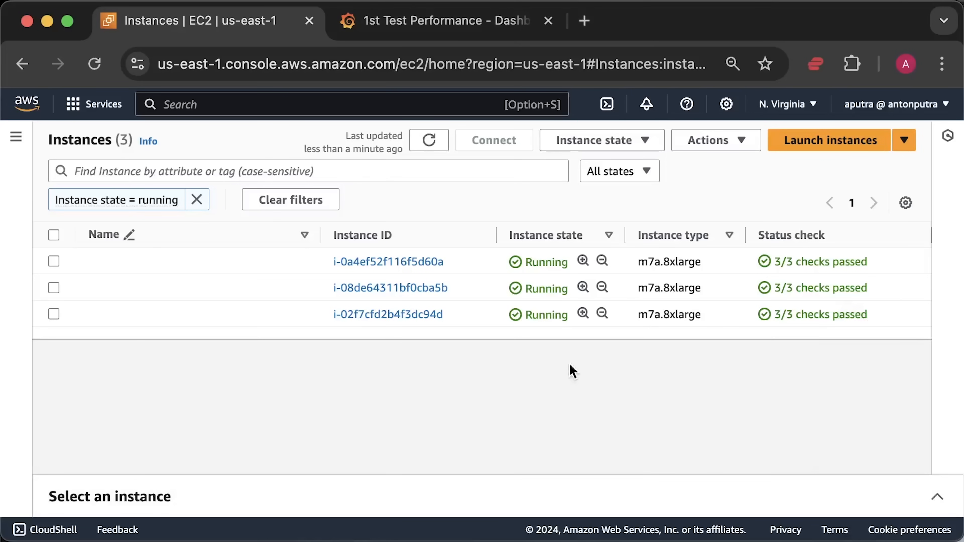
pyautogui.moveTo(719, 330)
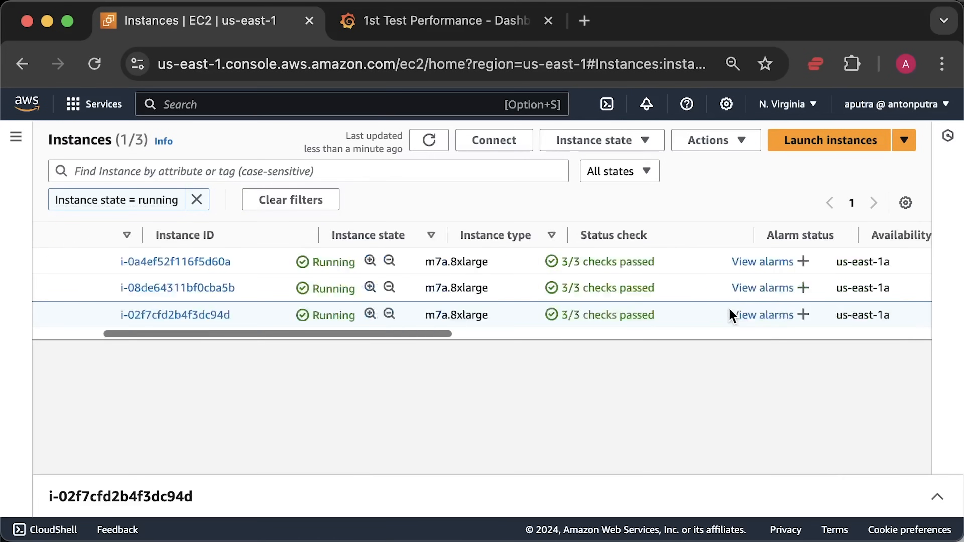
# Step: Select instance i-02f7cfd2b4f3dc94d to show its details pane
pyautogui.click(53, 314)
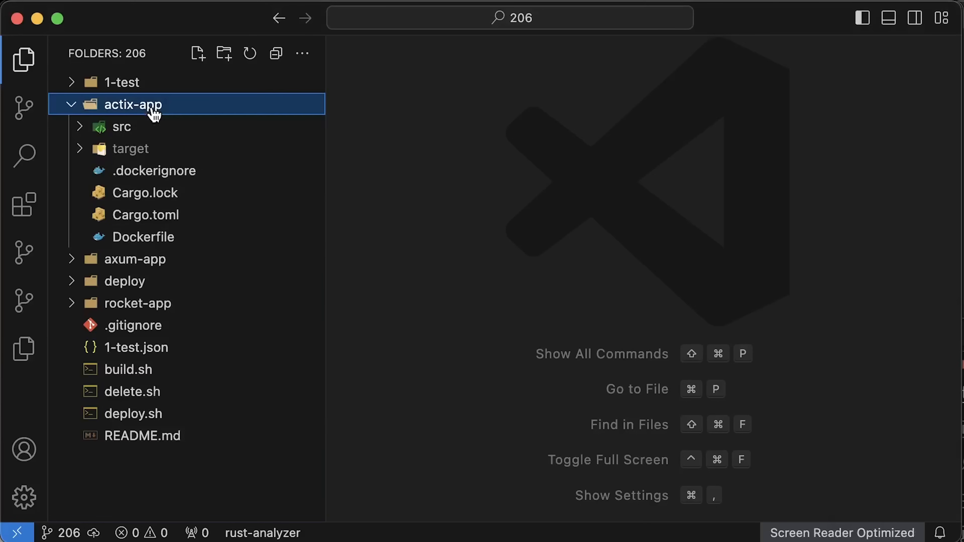
# Step: Review the device routes in actix-app/src/routes.rs and axum-app/src/routes.rs
pyautogui.click(146, 194)
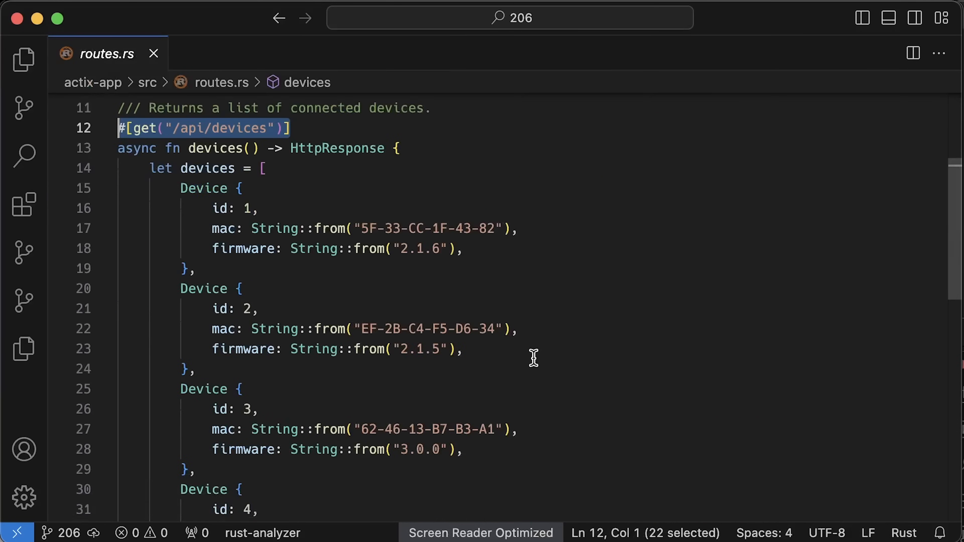
pyautogui.scroll(-3)
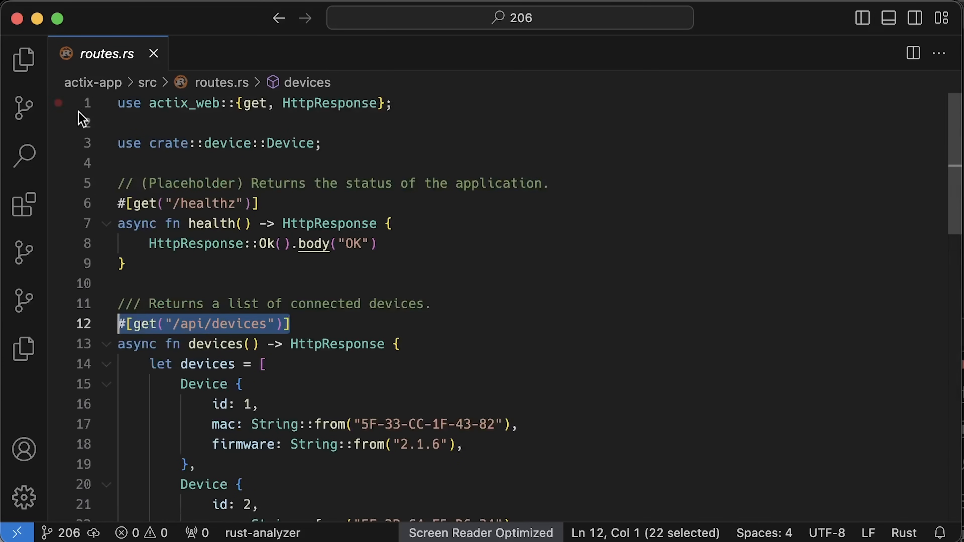
pyautogui.click(22, 59)
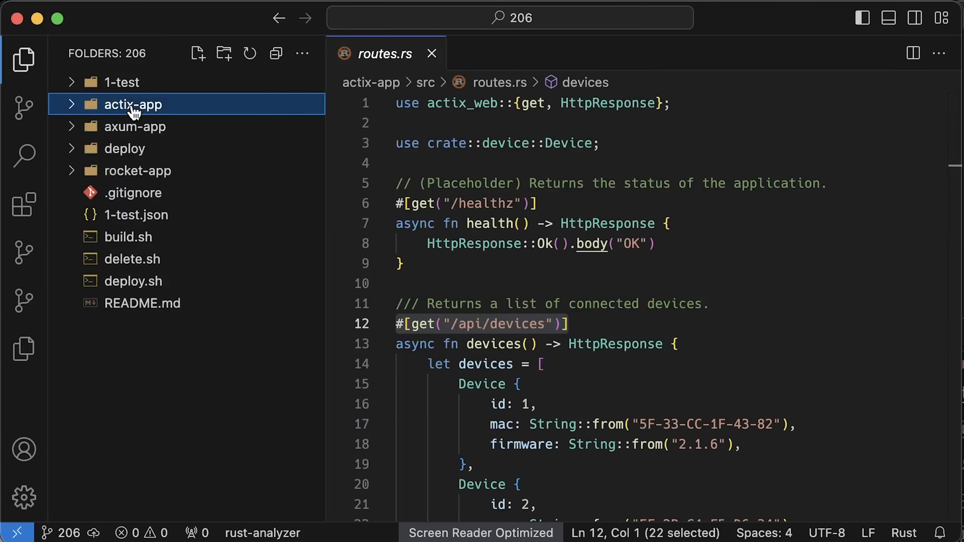
pyautogui.click(136, 127)
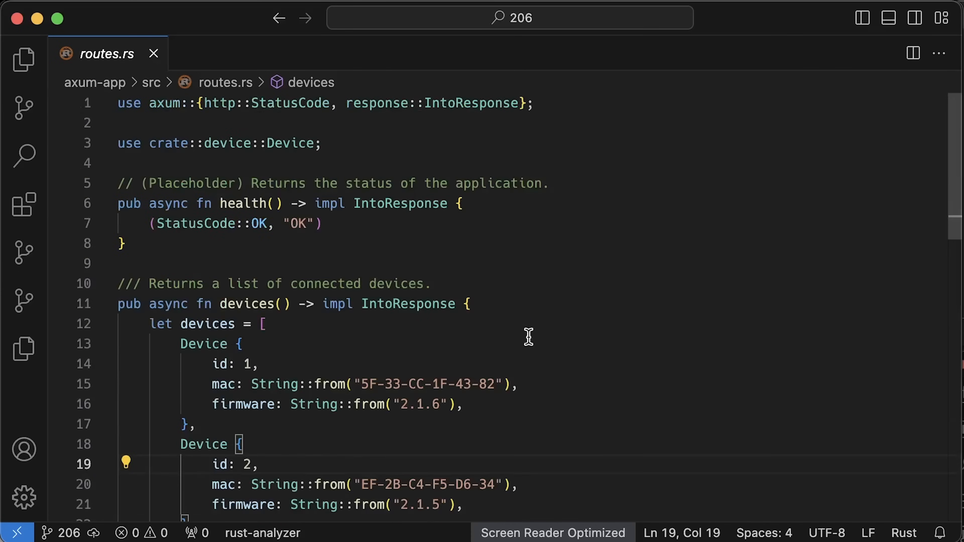
# Step: Review the actix-app Cargo.toml and leave its Dockerfile showing
pyautogui.click(23, 58)
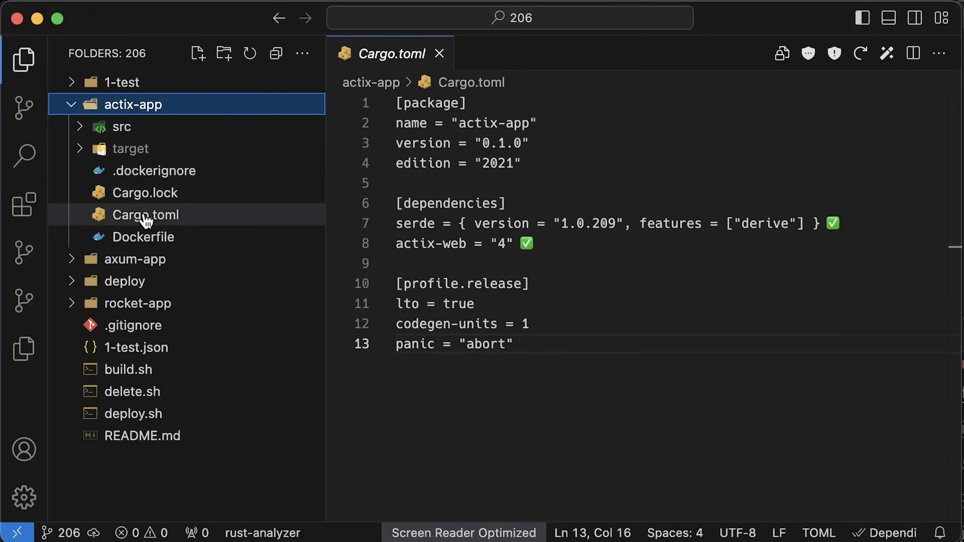
pyautogui.click(143, 237)
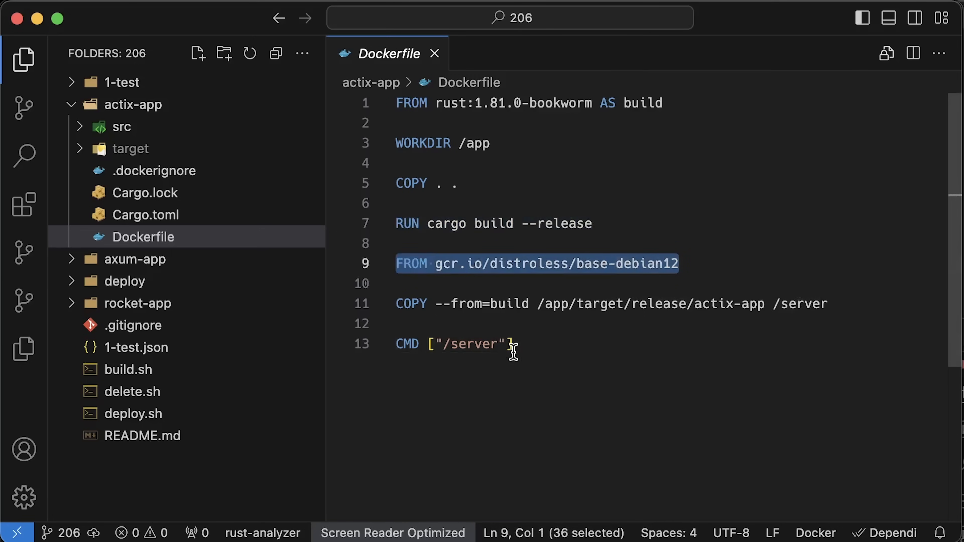
pyautogui.click(510, 345)
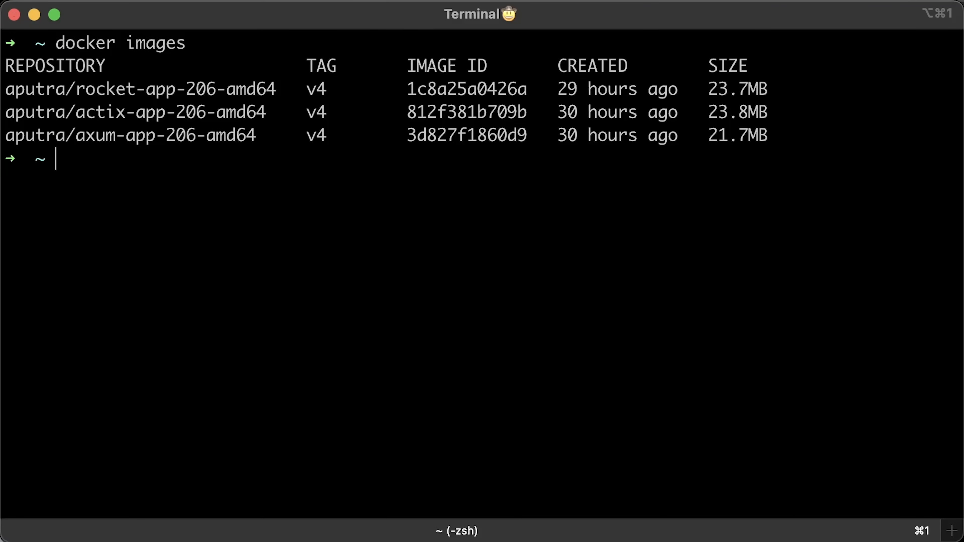
# Step: Highlight the docker images output listing the rocket, actix and axum v4 images around 22–24 MB
pyautogui.moveTo(6, 89); pyautogui.dragTo(769, 135)
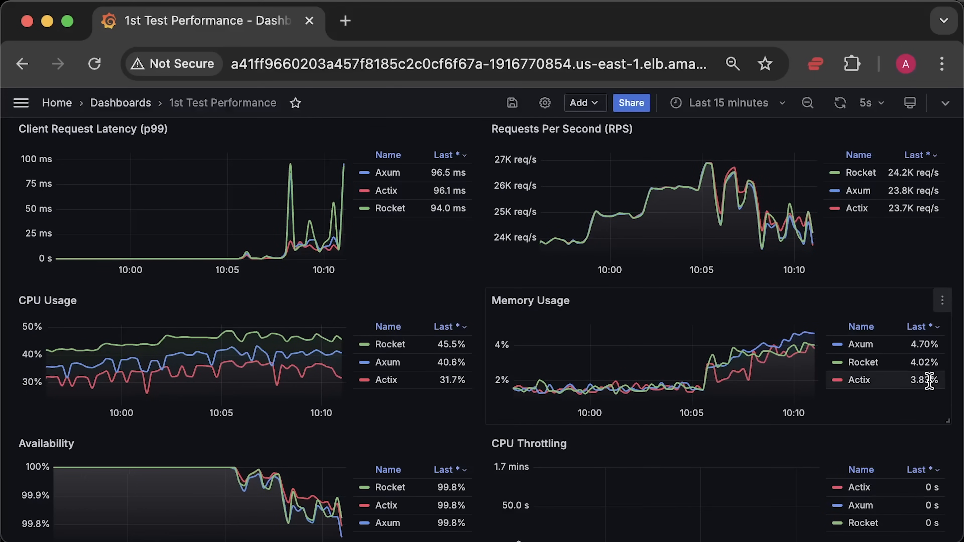
# Step: Widen the dashboard to the whole test run and inspect Requests Per Second after 09:56
pyautogui.click(729, 103)
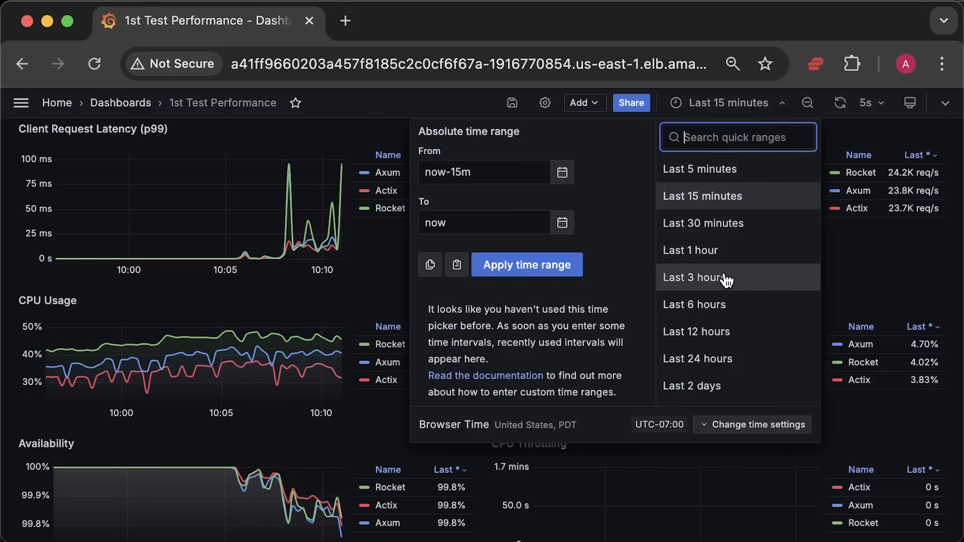
pyautogui.click(696, 277)
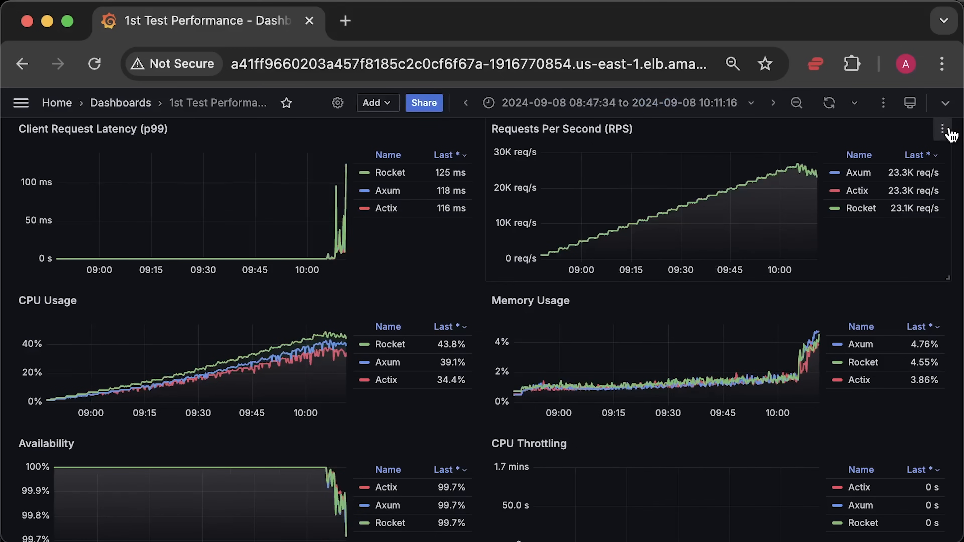
pyautogui.click(942, 129)
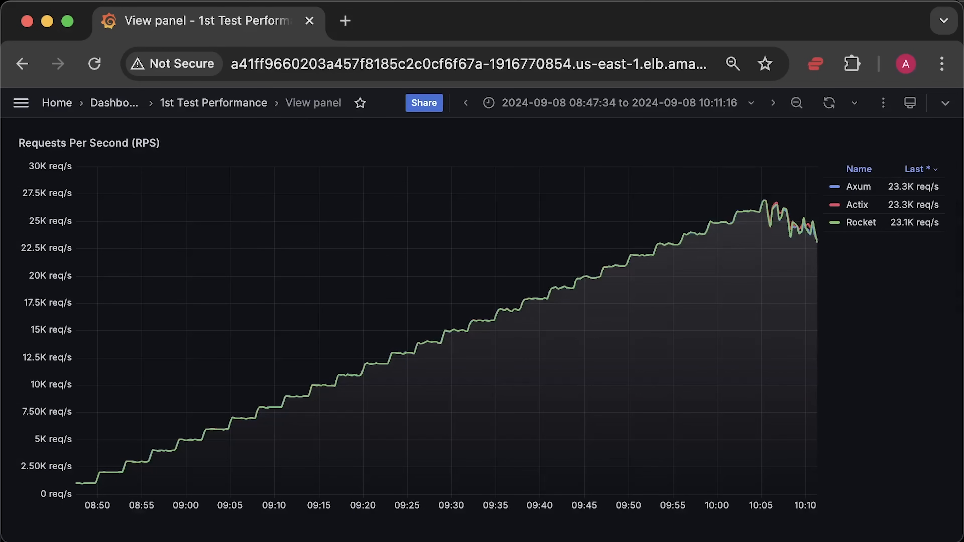
pyautogui.moveTo(688, 234)
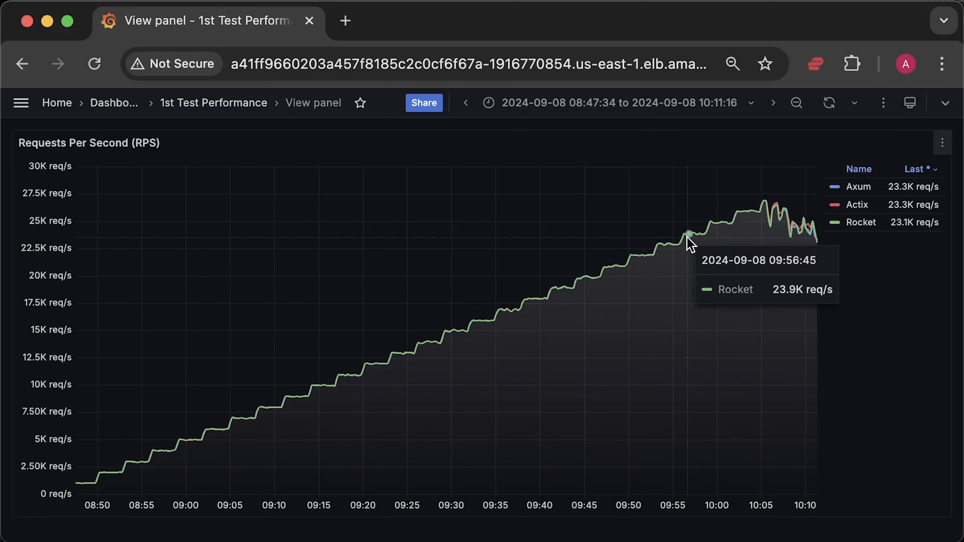
pyautogui.moveTo(686, 246); pyautogui.dragTo(818, 246)
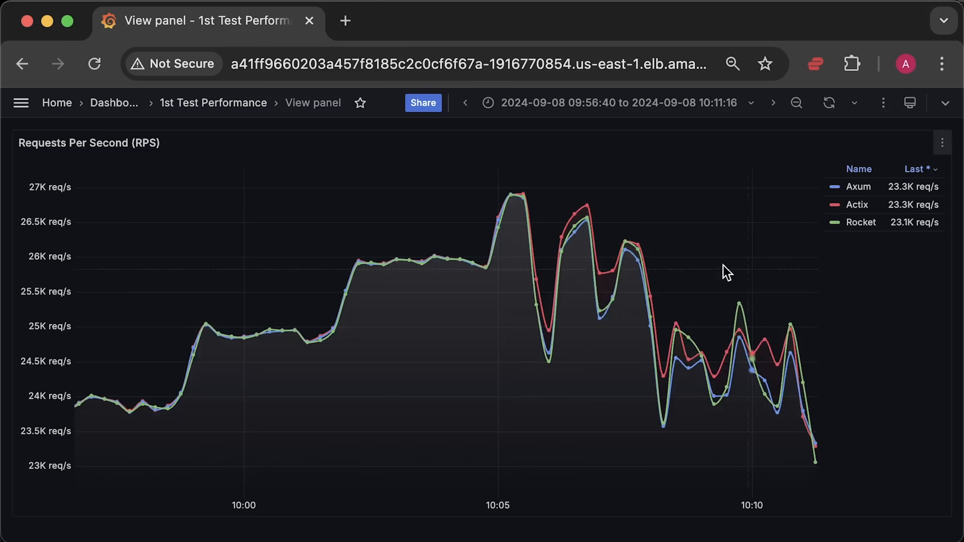
pyautogui.click(797, 103)
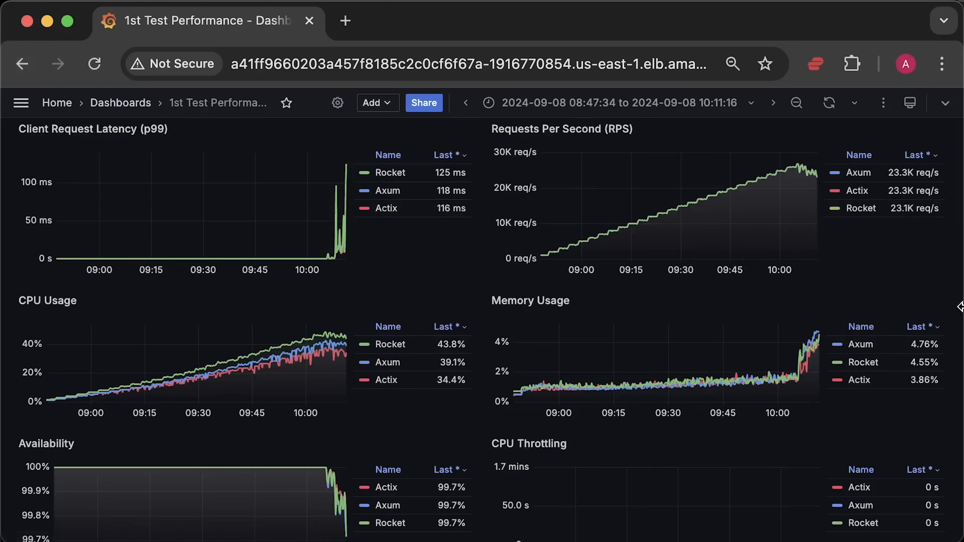
# Step: Show the Memory Usage panel alone with Axum 4.76%, Rocket 4.55%, Actix 3.86%
pyautogui.click(531, 300)
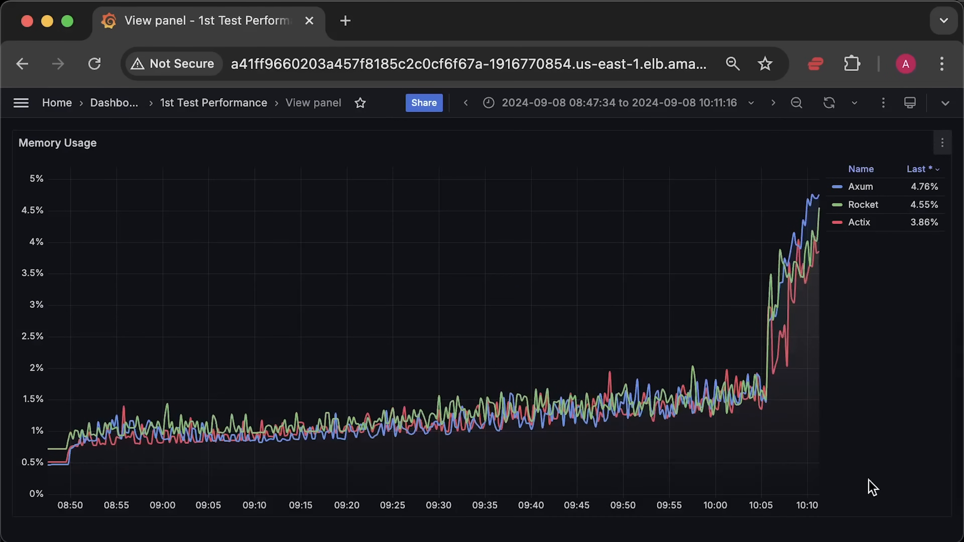
pyautogui.moveTo(779, 300)
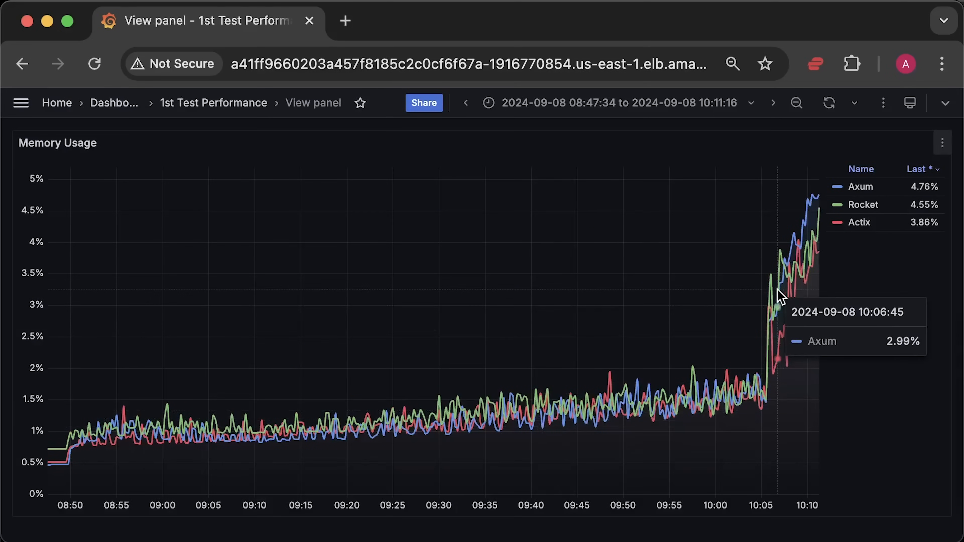
pyautogui.moveTo(883, 346)
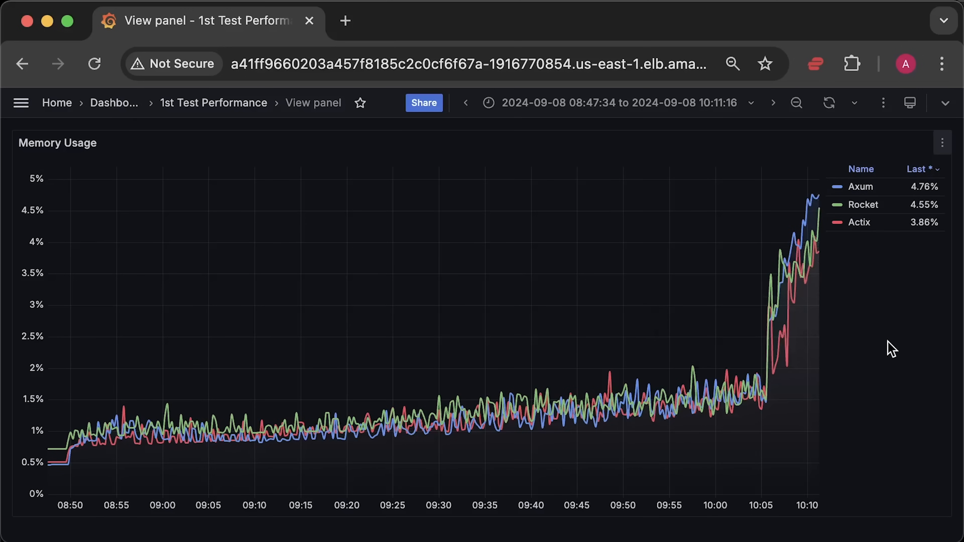
pyautogui.moveTo(884, 348)
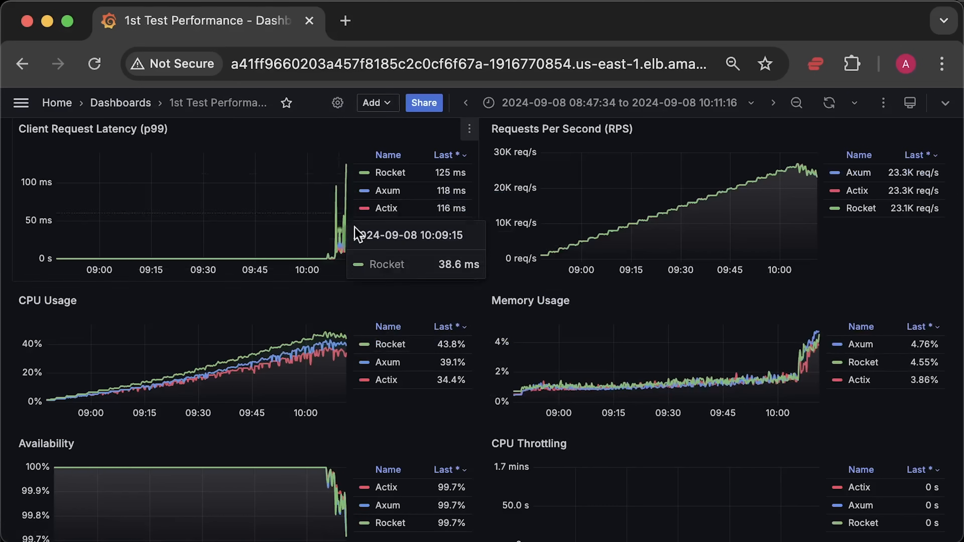
# Step: Show the CPU Usage panel alone with Rocket 43.8%, Axum 39.1%, Actix 34.4%
pyautogui.scroll(-3)
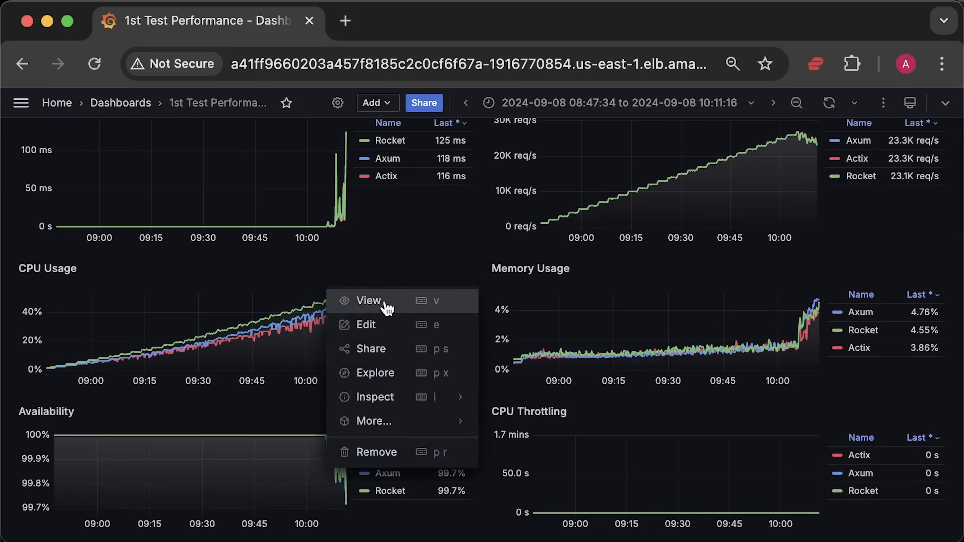
pyautogui.click(368, 301)
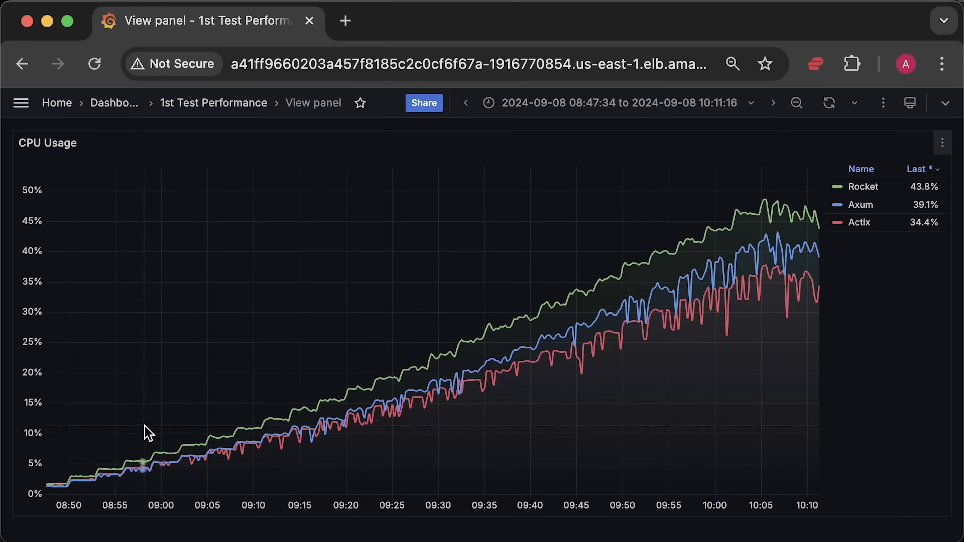
pyautogui.moveTo(548, 340)
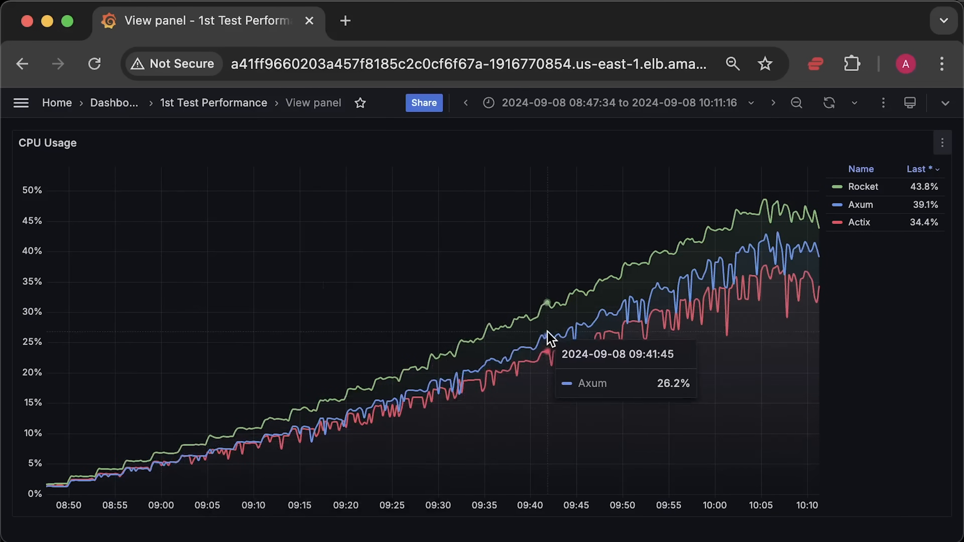
pyautogui.moveTo(668, 297)
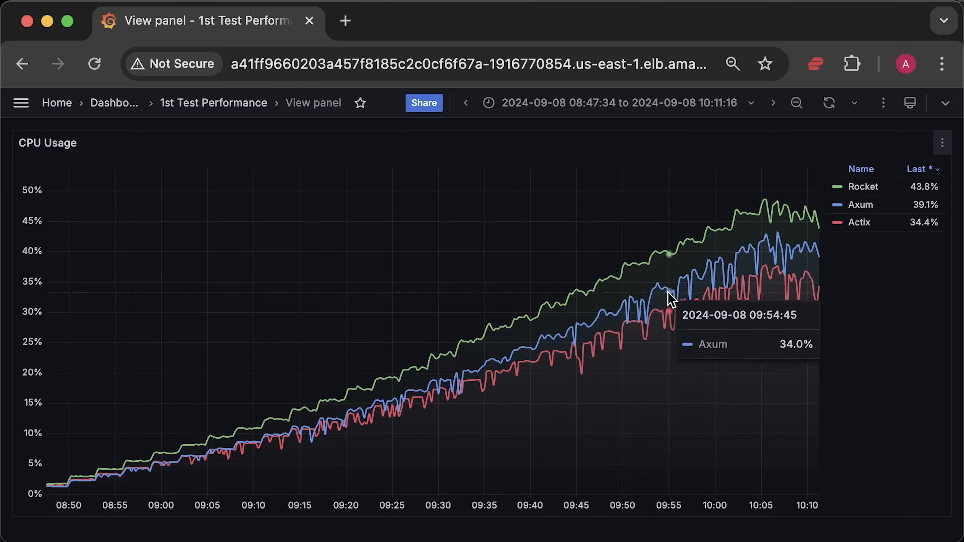
pyautogui.moveTo(903, 357)
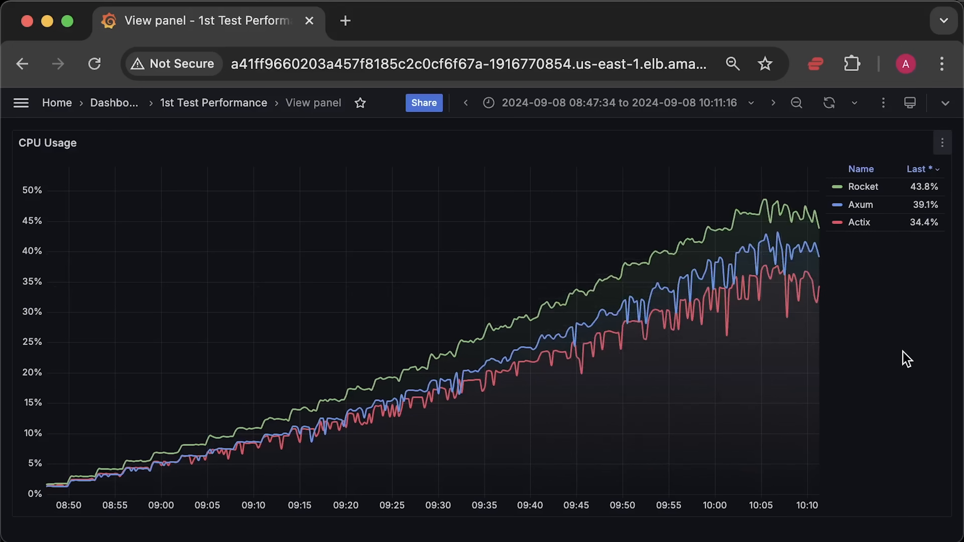
pyautogui.moveTo(213, 113)
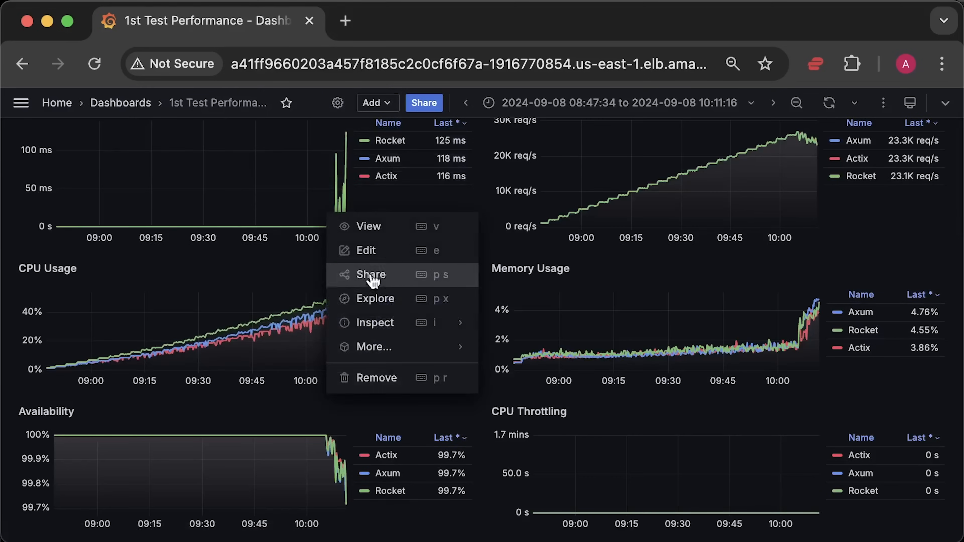
pyautogui.click(370, 226)
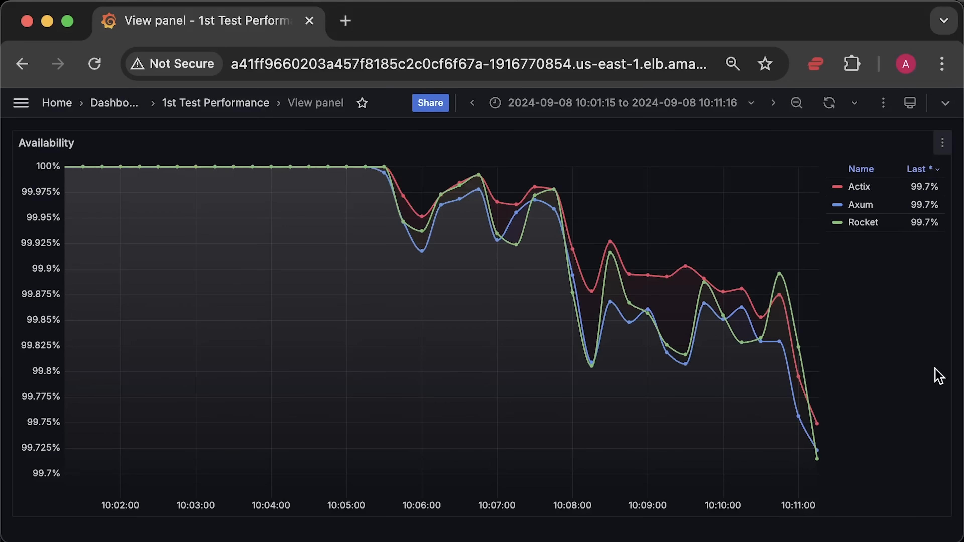
pyautogui.click(21, 64)
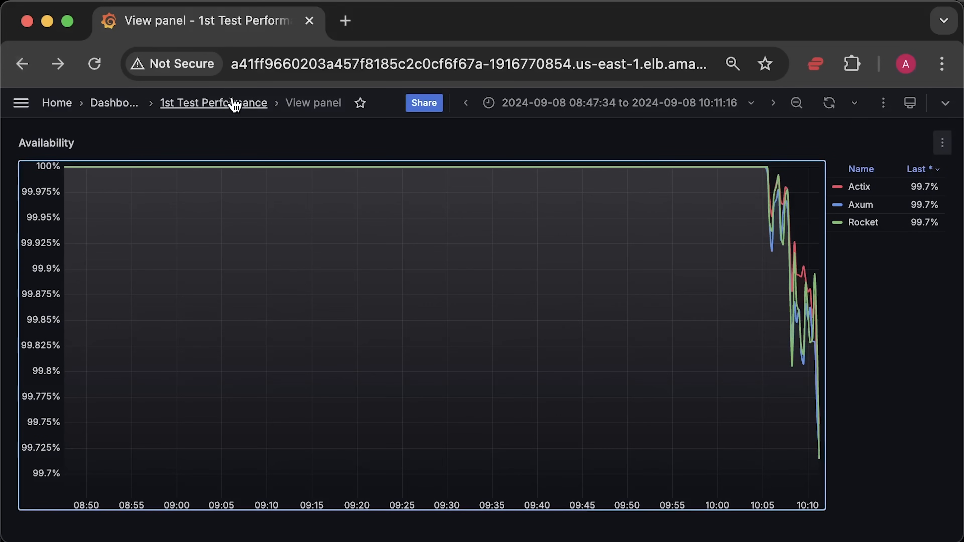
pyautogui.click(213, 103)
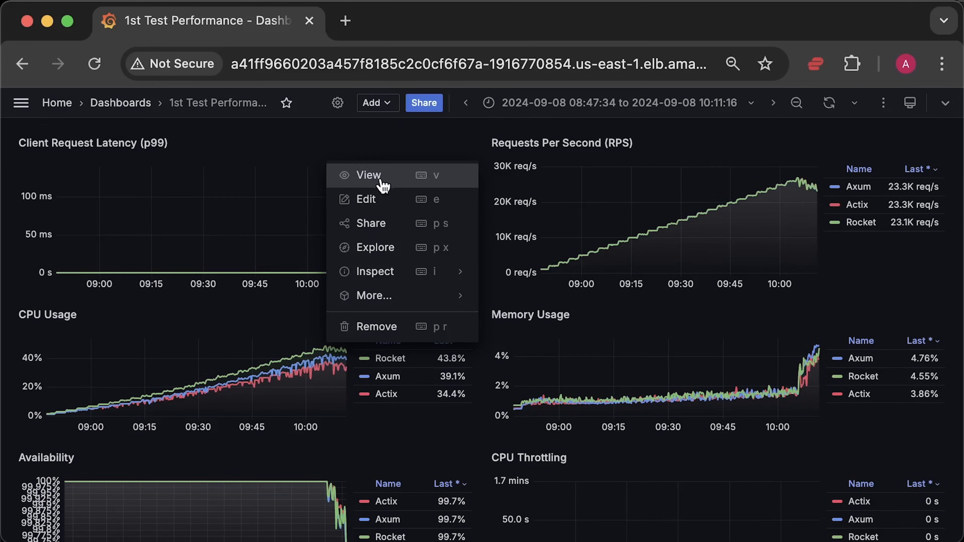
# Step: Narrow the range to 08:48:30–10:05:11 from the Client Request Latency panel and return to the dashboard
pyautogui.click(368, 175)
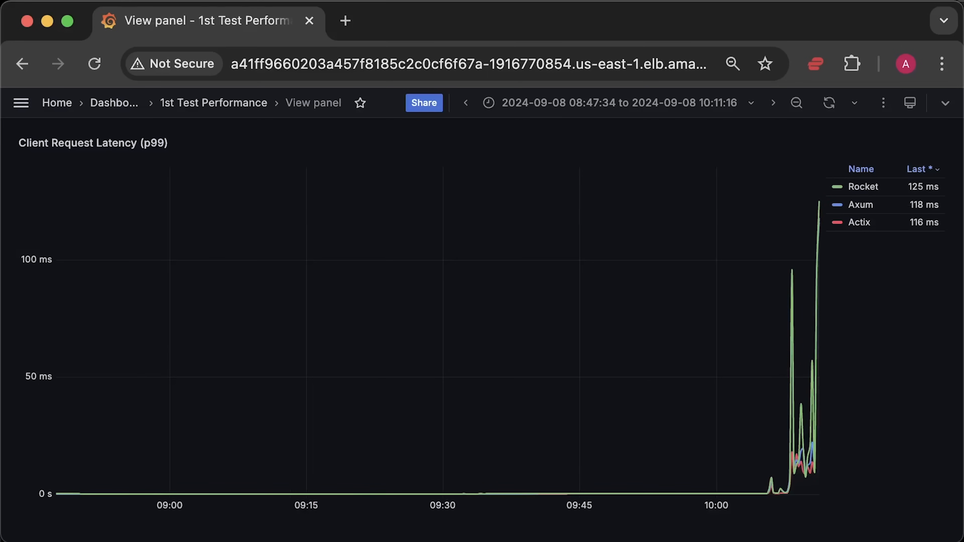
pyautogui.moveTo(66, 456)
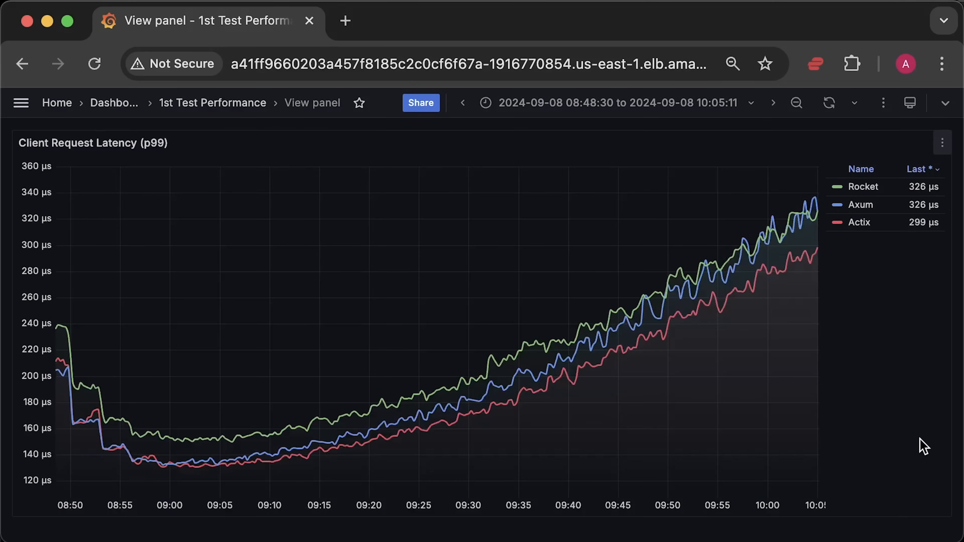
pyautogui.moveTo(181, 447)
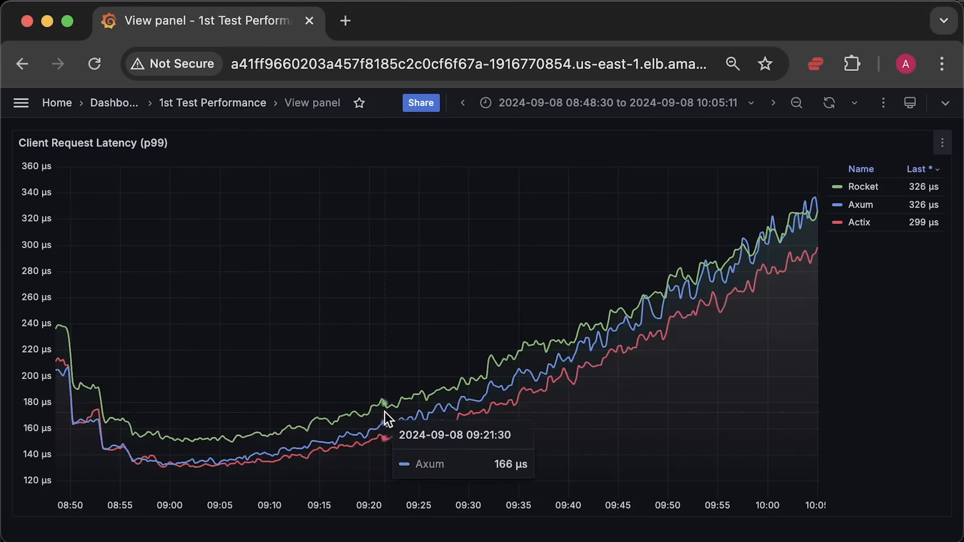
pyautogui.moveTo(684, 347)
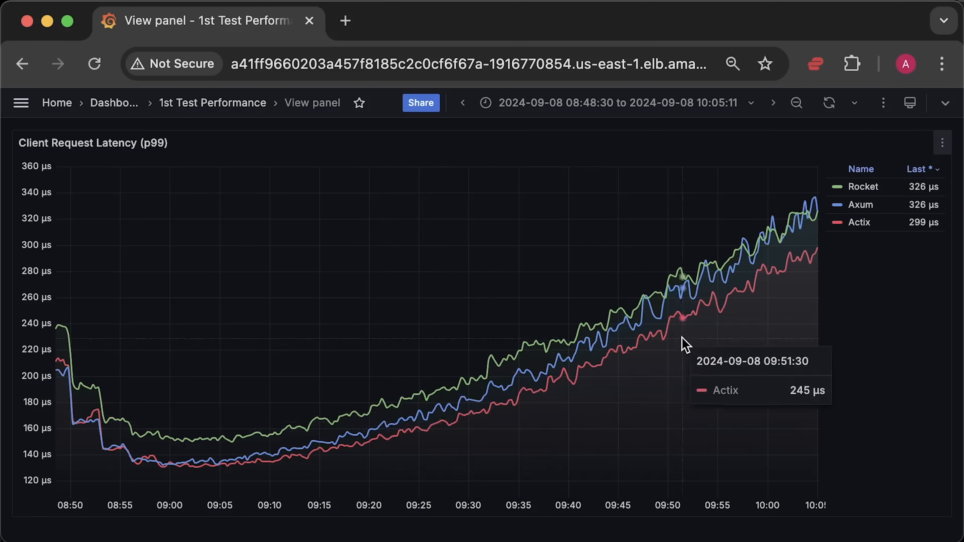
pyautogui.moveTo(407, 484)
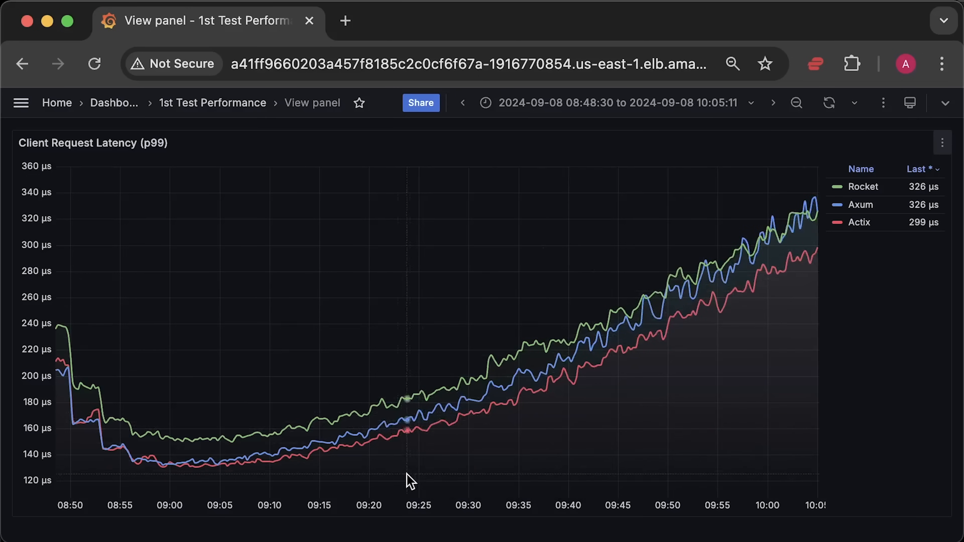
pyautogui.moveTo(472, 443)
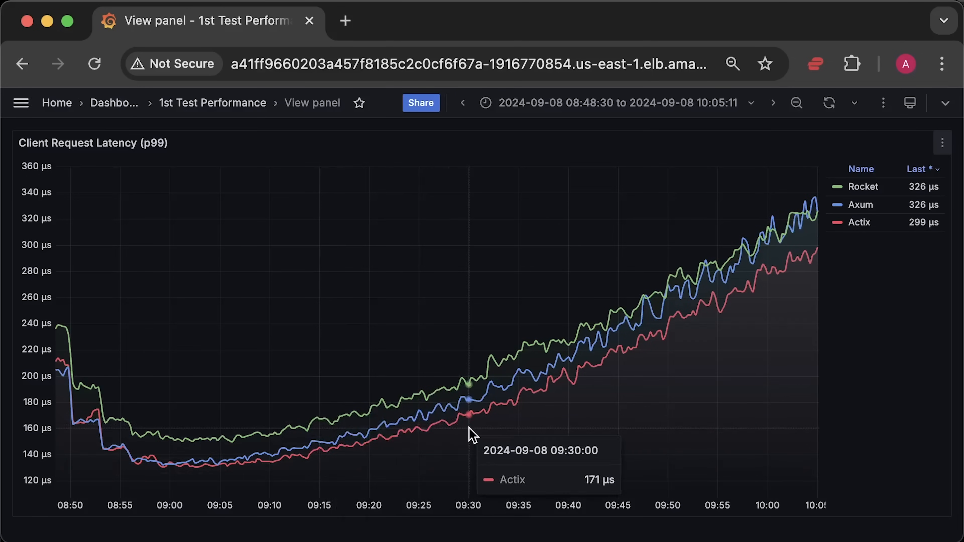
pyautogui.moveTo(739, 278)
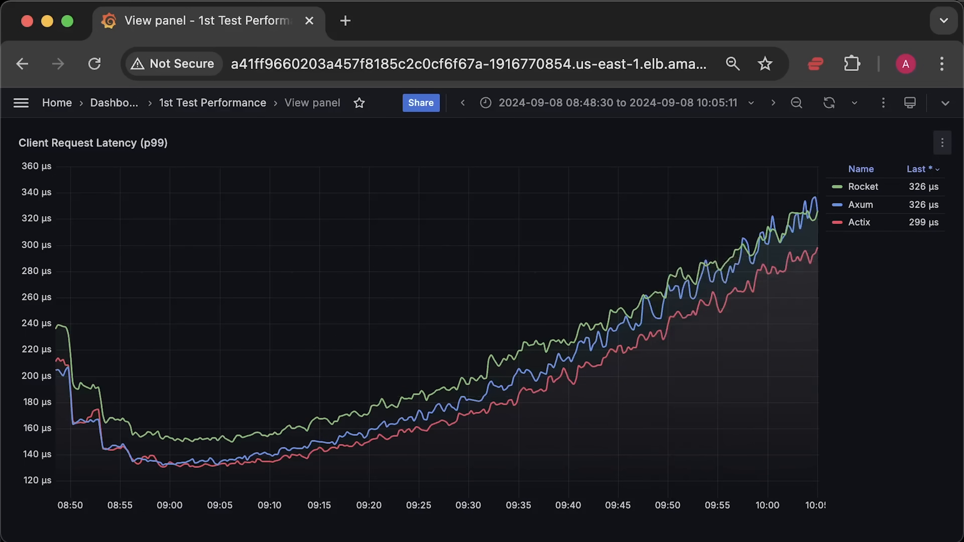
pyautogui.moveTo(207, 107)
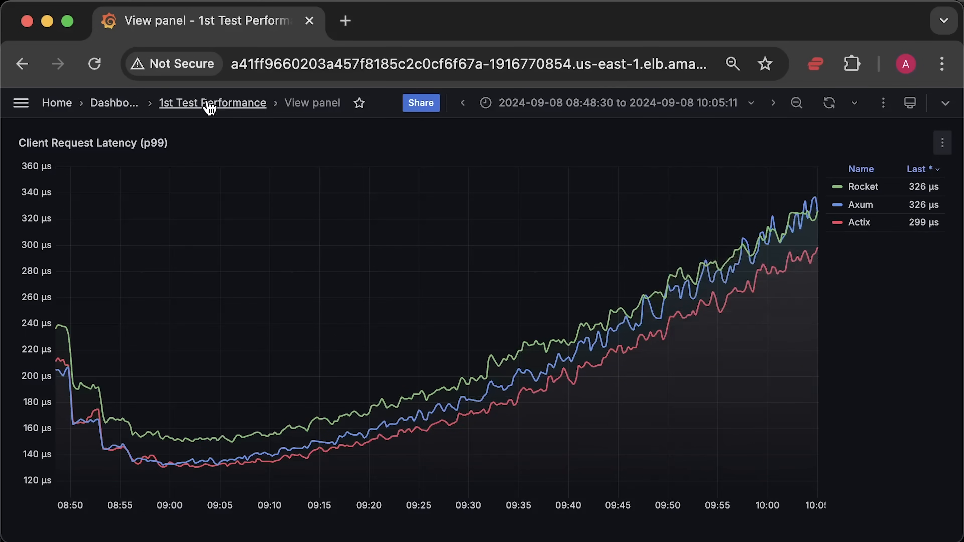
pyautogui.click(212, 103)
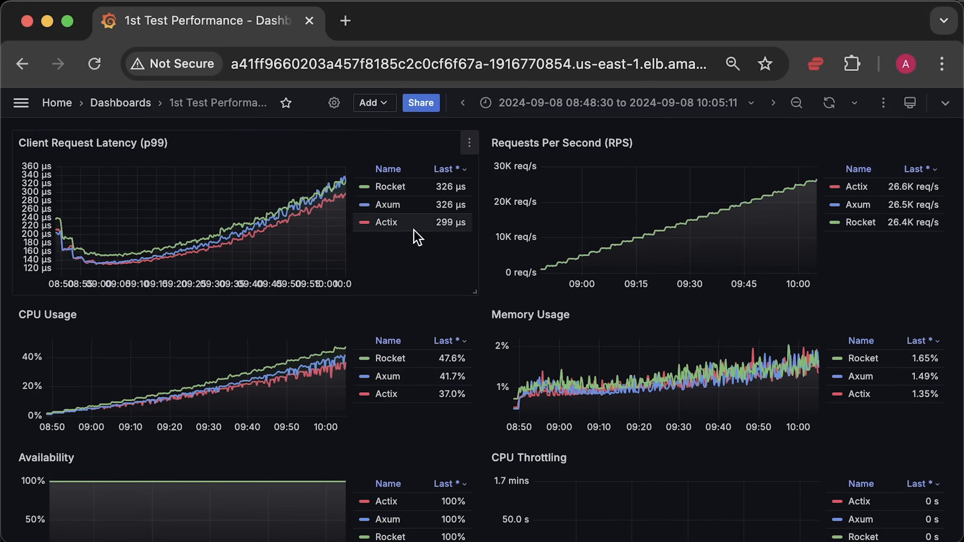